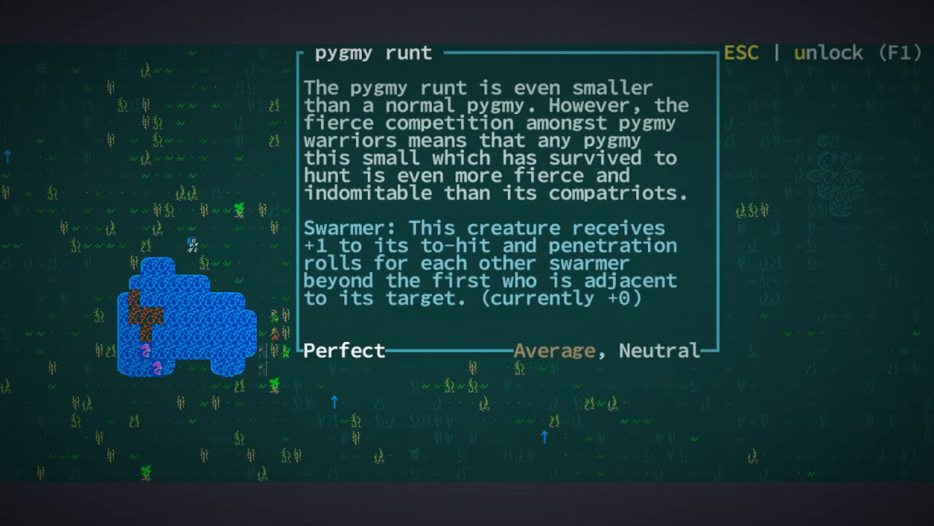
# Close the pygmy runt and Mechanimist pilgrim descriptions after reading them
pyautogui.press('Escape')
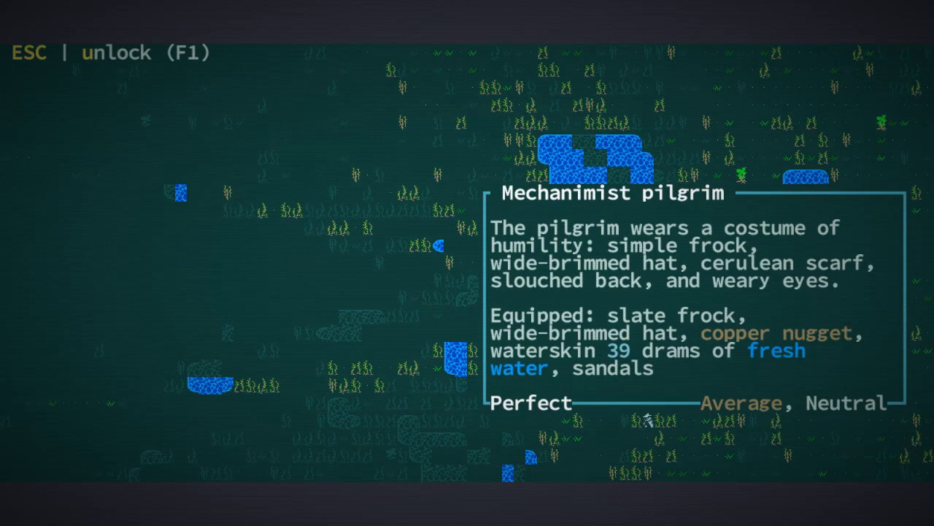
pyautogui.press('Escape')
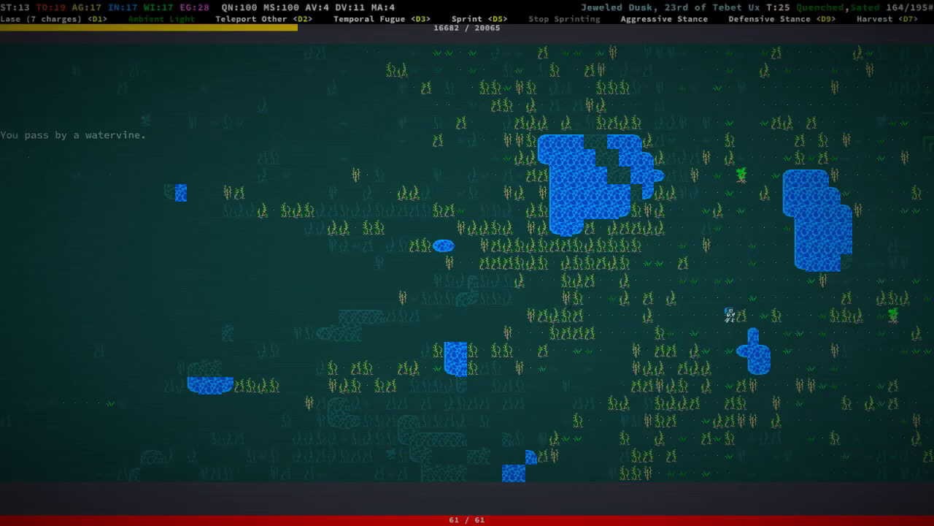
# Check equipped gear, then give Argyve the wire to complete the Weirdwire Conduit quest step
pyautogui.press('e')
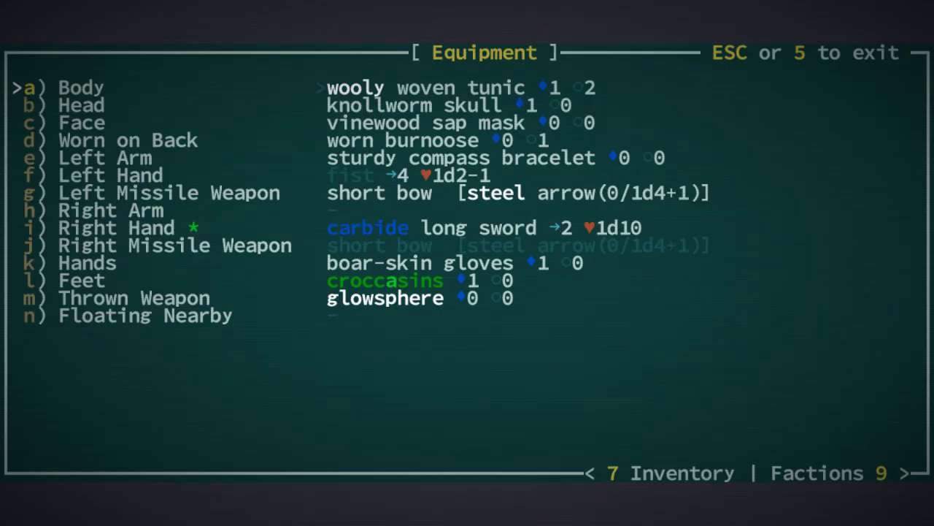
pyautogui.press('Escape')
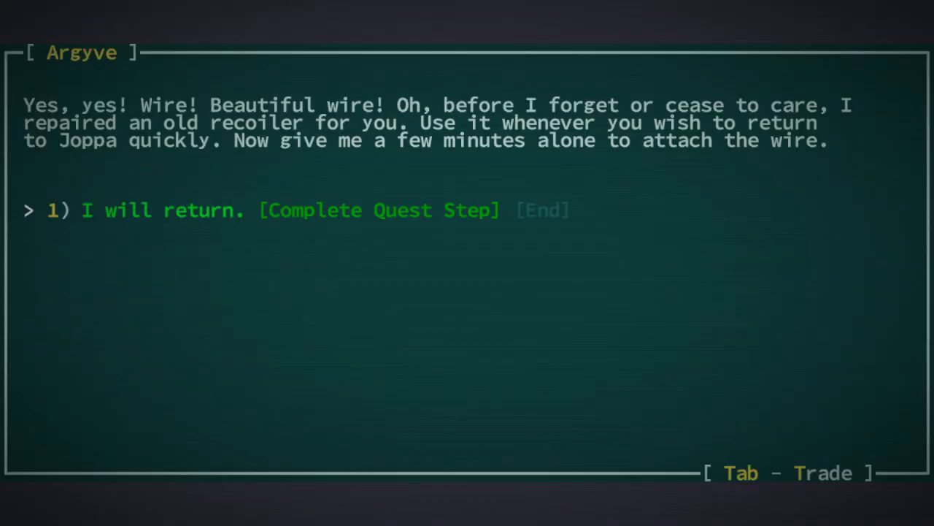
pyautogui.click(146, 210)
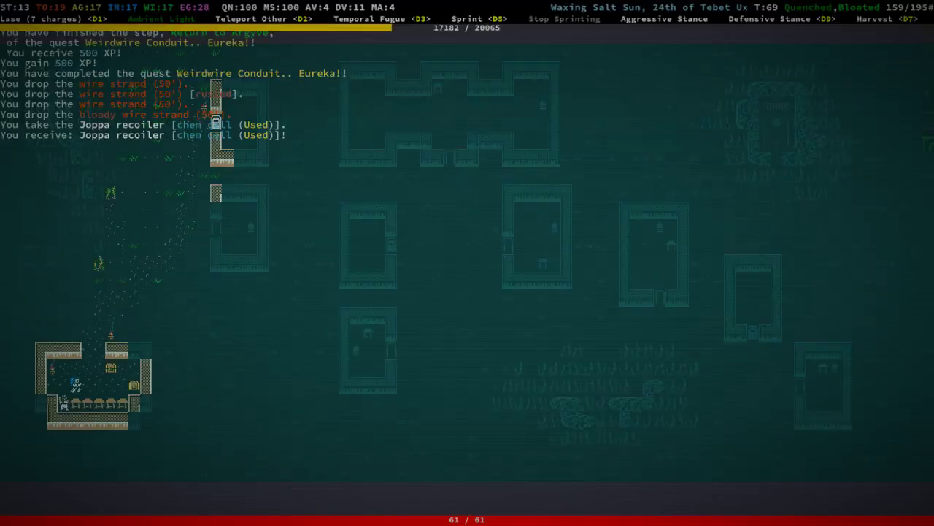
# Review equipped gear and close the chest inventory before trading with Tam
pyautogui.press('e')
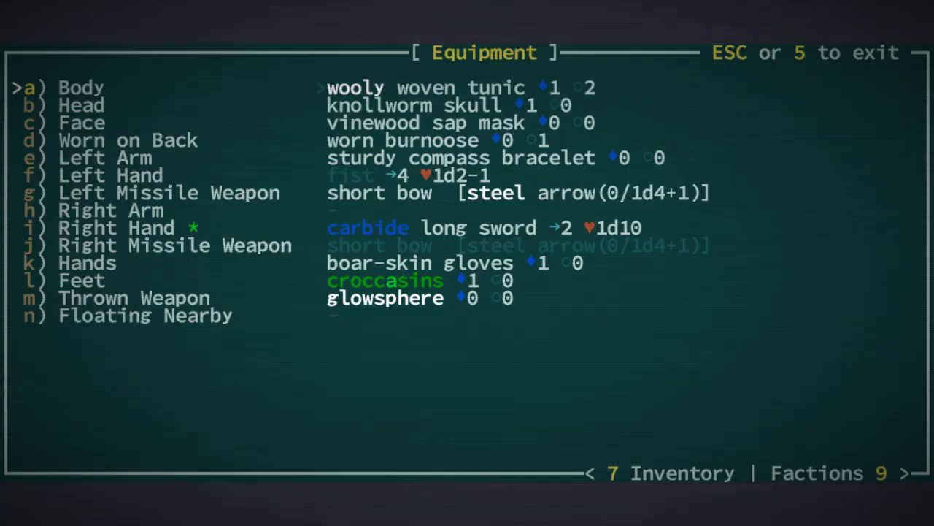
pyautogui.press('Escape')
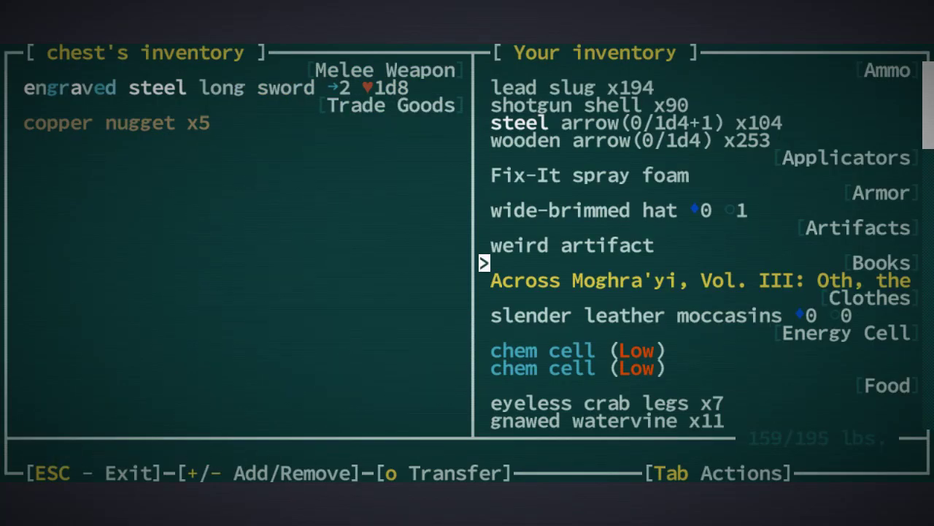
pyautogui.press('Escape')
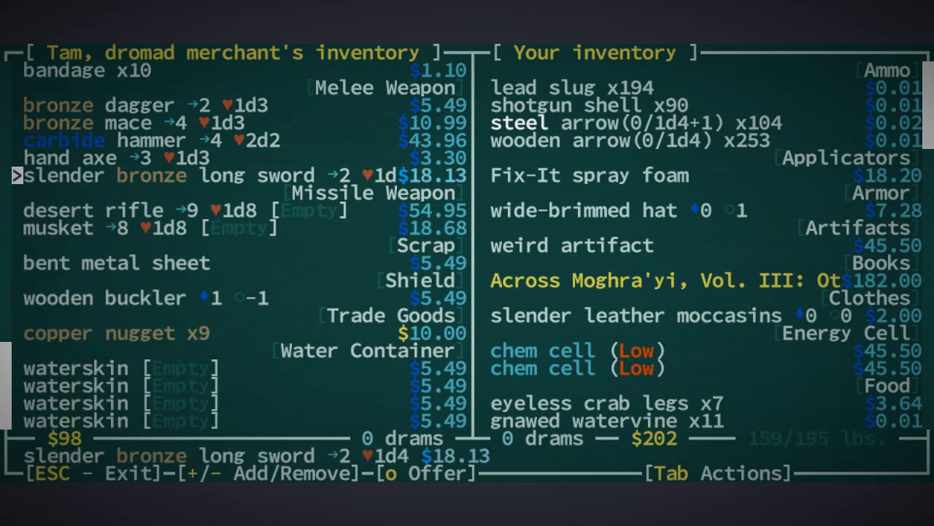
# Leave Tam's trade screen to return to the chest
pyautogui.press('Escape')
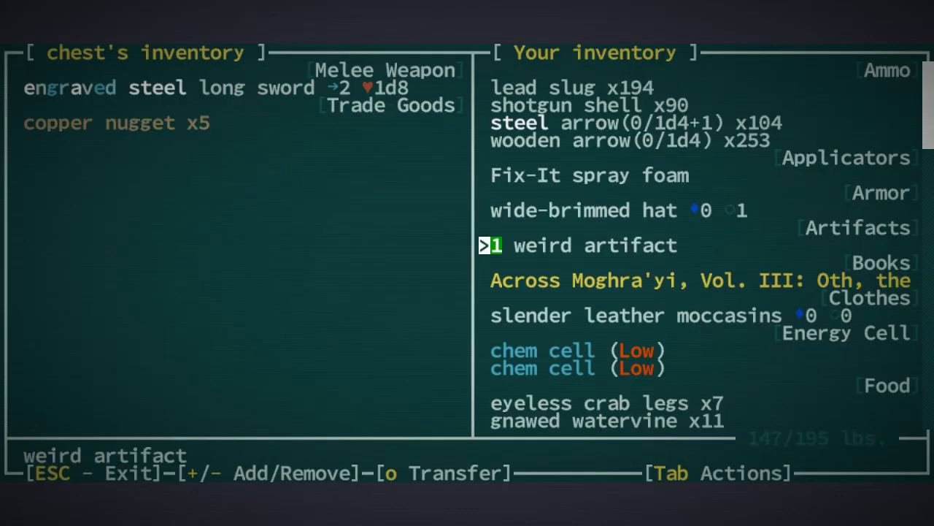
# Transfer the weird artifact and the Across Moghra'yi book into the chest
pyautogui.press('down')
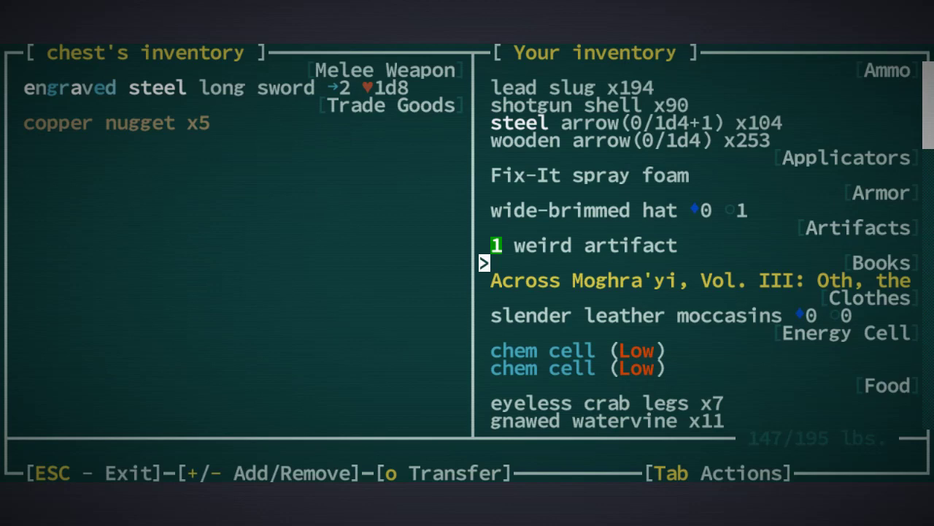
pyautogui.moveTo(574, 334)
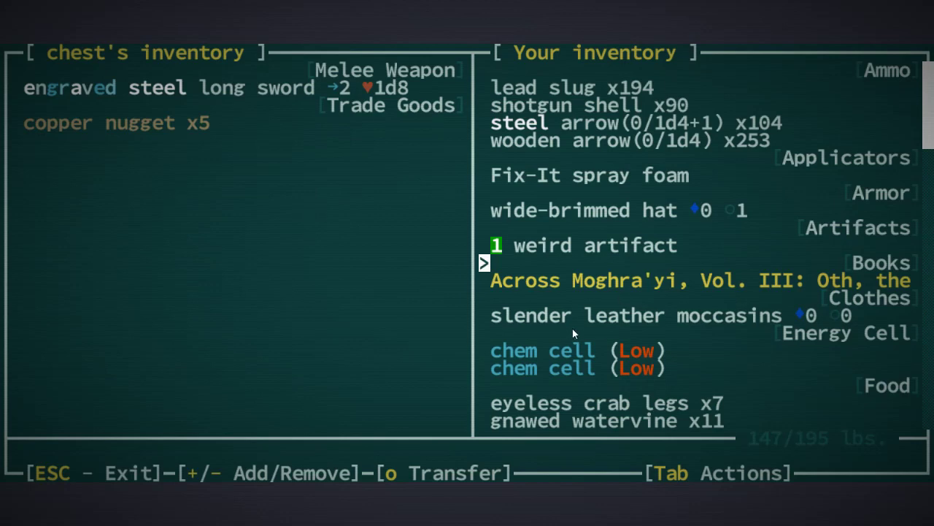
pyautogui.moveTo(650, 330)
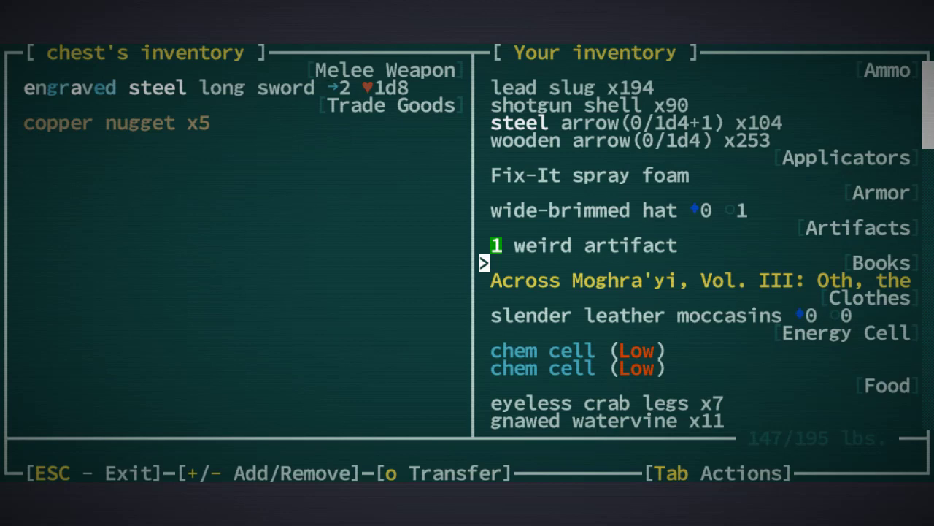
pyautogui.moveTo(581, 285)
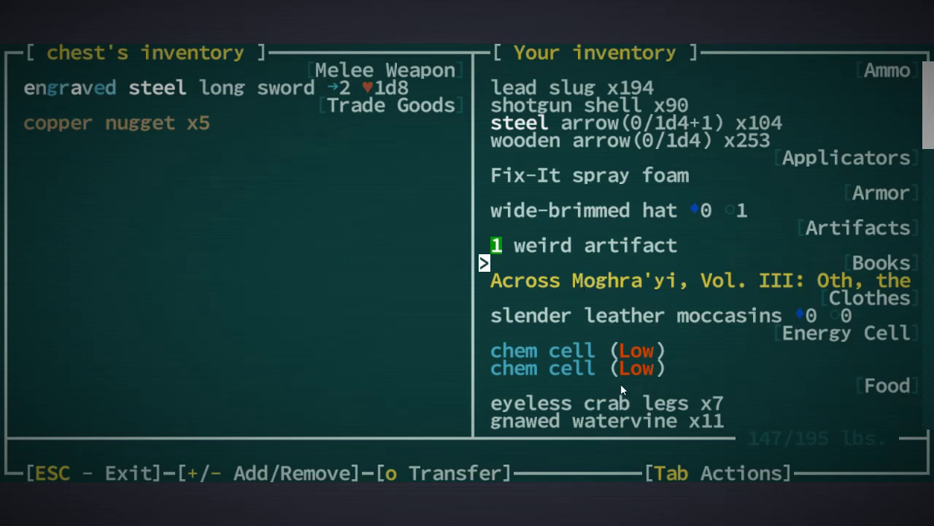
pyautogui.moveTo(617, 389)
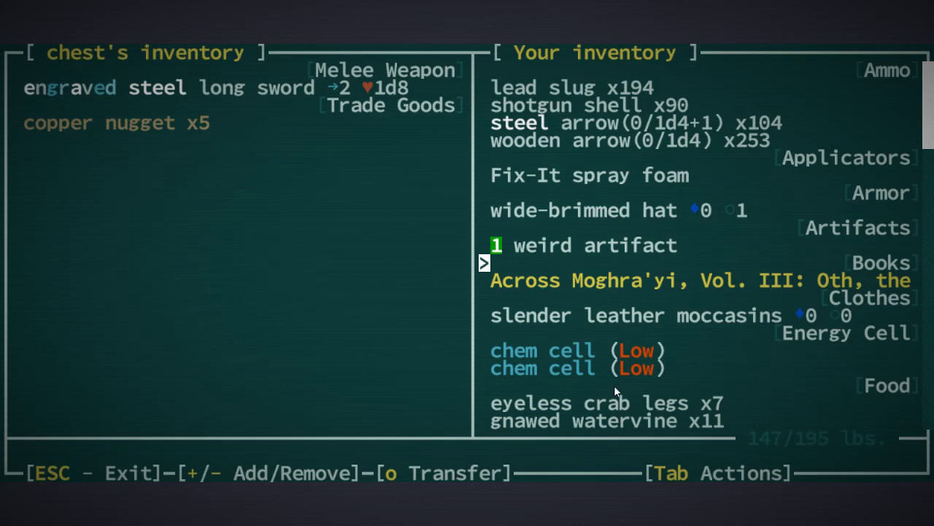
pyautogui.press('Down')
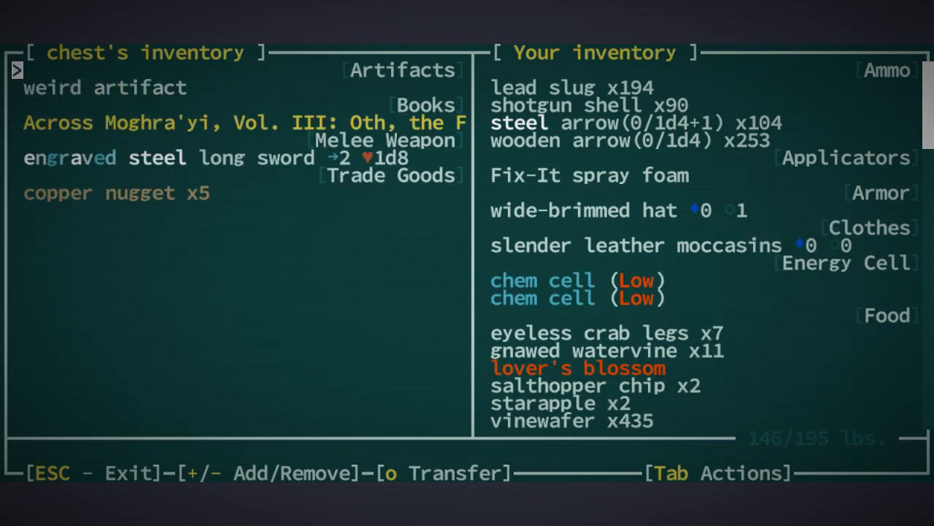
pyautogui.press('Escape')
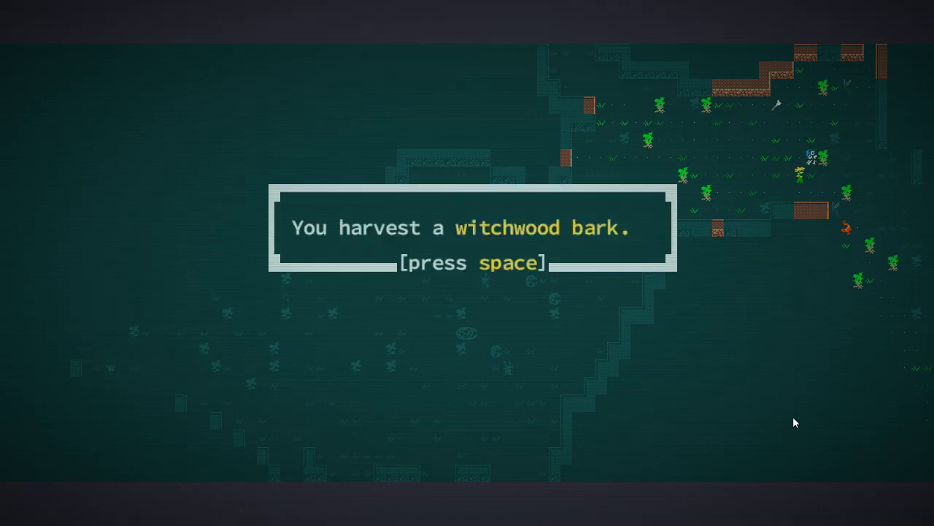
# Dismiss the witchwood harvest message before crossing the grassland
pyautogui.press('space')
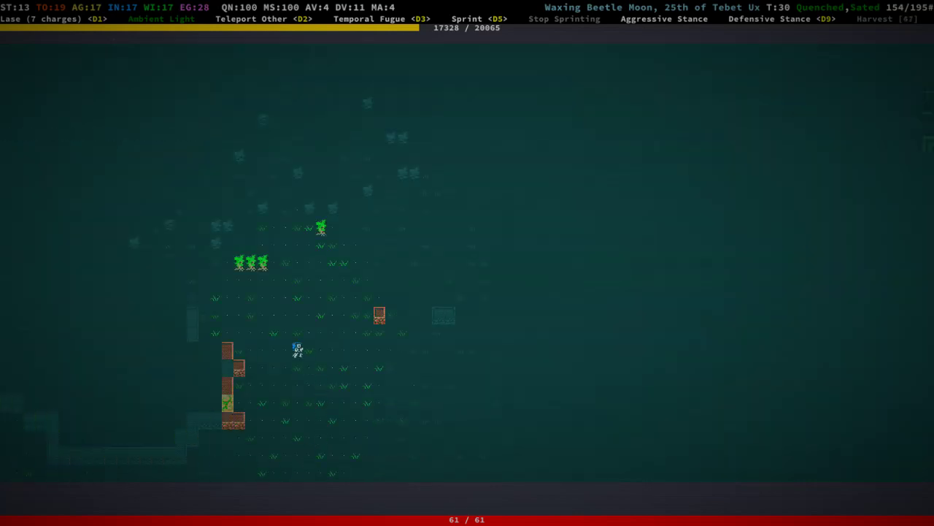
# Strike the snapjaw scavenger with the long sword until it dies
pyautogui.press('up')
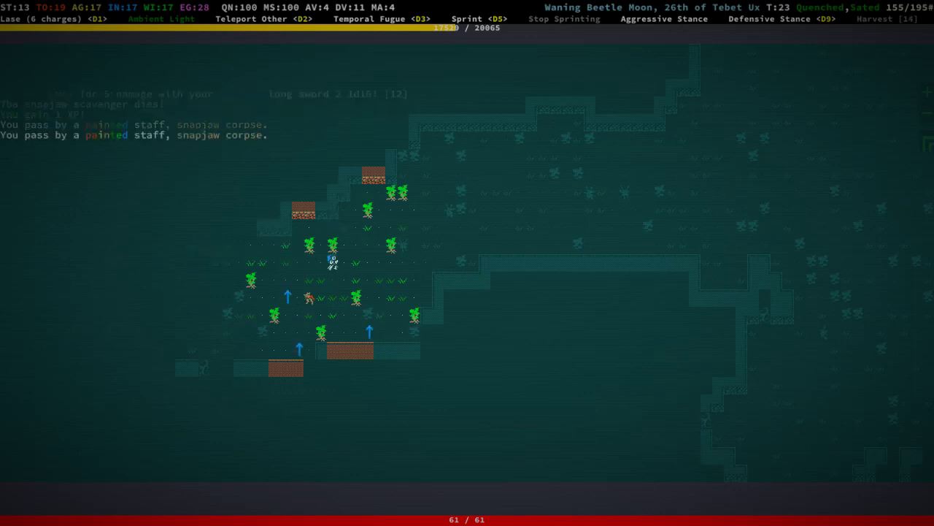
# Take the painted staff from the items on the snapjaw corpse tile
pyautogui.press('g')
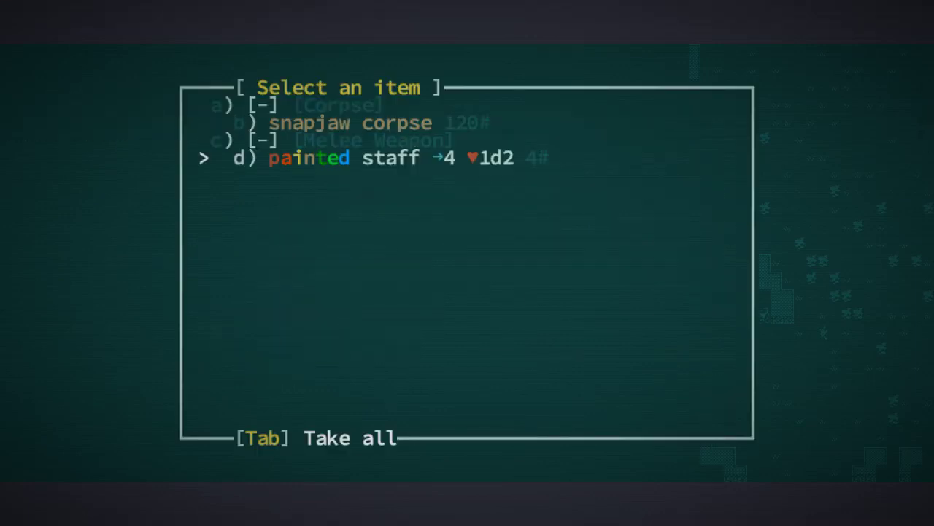
pyautogui.click(329, 158)
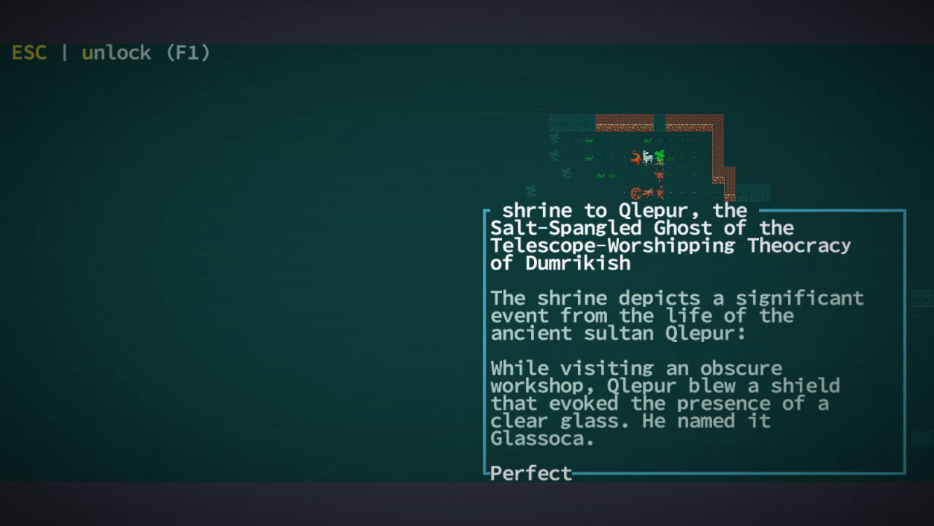
# Close the Qlepur shrine description after reading it
pyautogui.press('Escape')
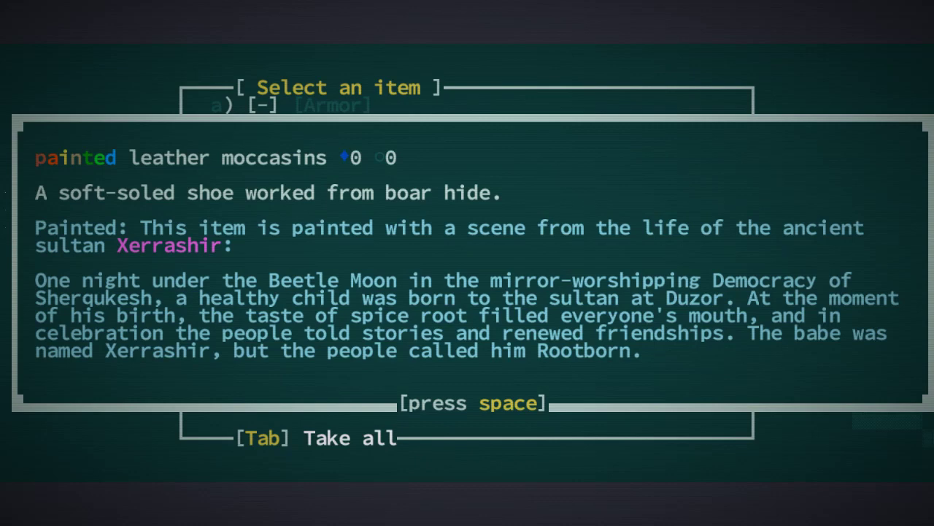
# Dismiss the painted leather moccasins description and return to the map
pyautogui.press('space')
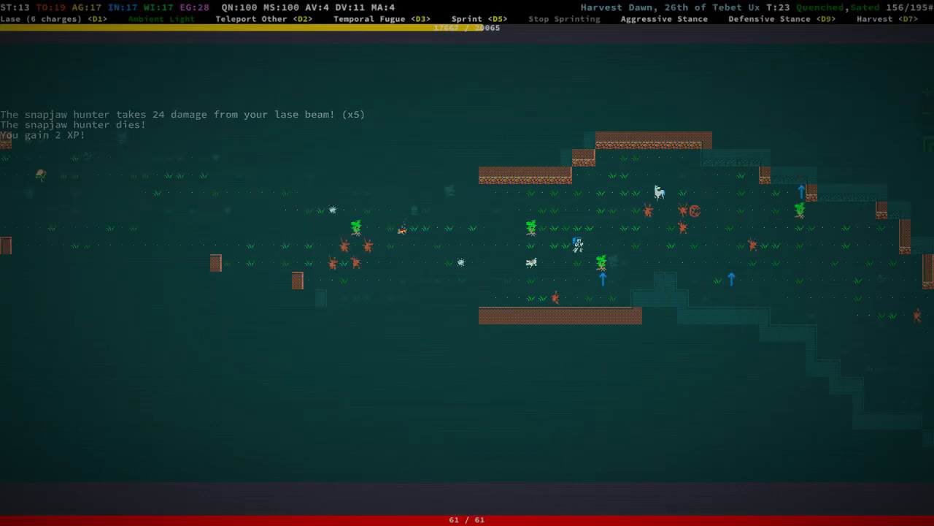
# Pick up the loot pile contents to view the painted bark armor depicting sultan Yuxerrad
pyautogui.press('g')
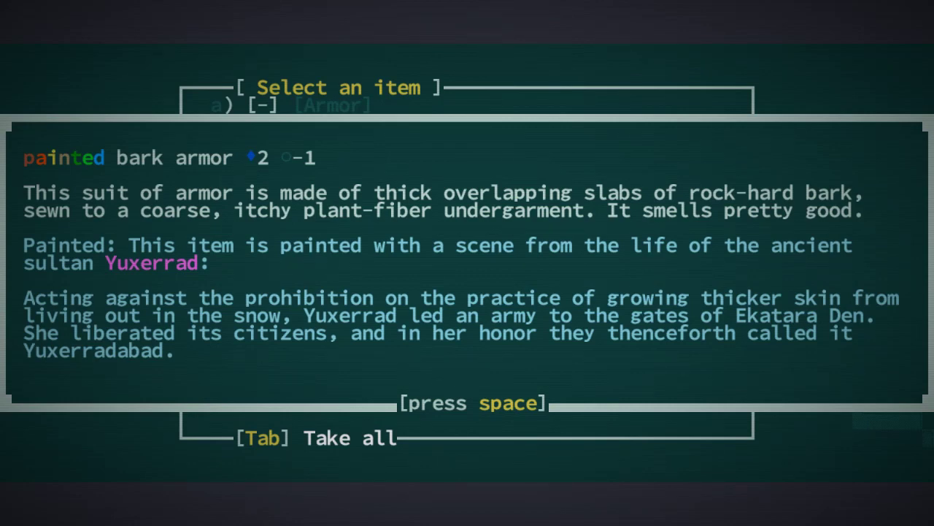
# Dismiss the bark armor description before lasing the bloody Mechanimist pilgrim
pyautogui.press('space')
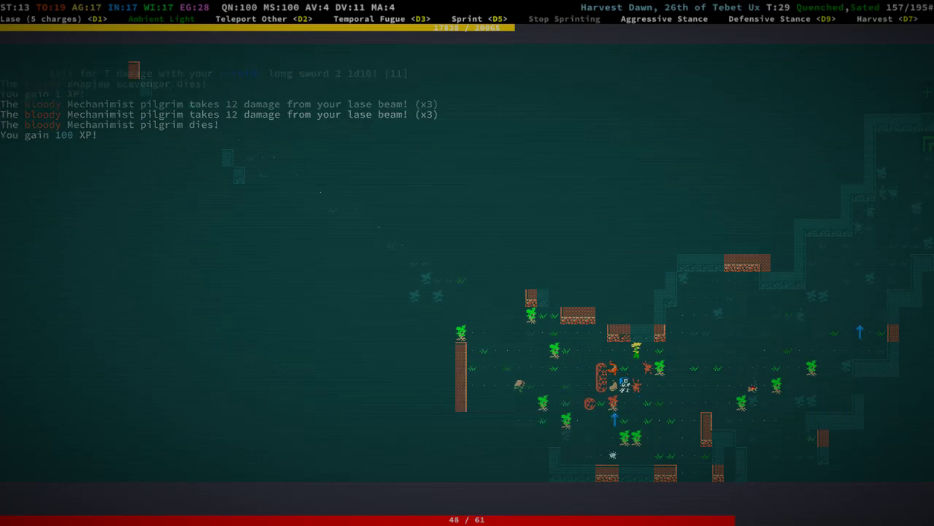
# Grab nearby loot and fire the Lase ability at the snapjaw warrior
pyautogui.press('g')
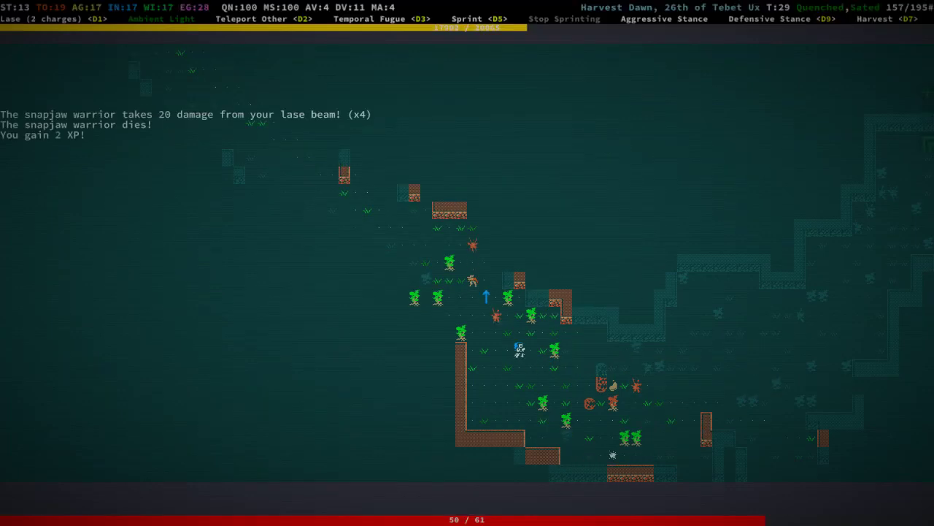
pyautogui.press('D1')
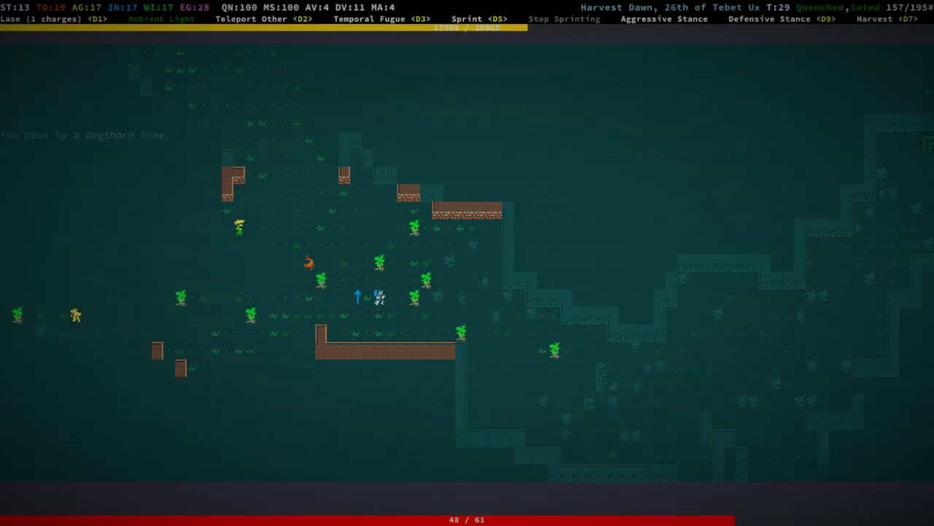
pyautogui.press('i')
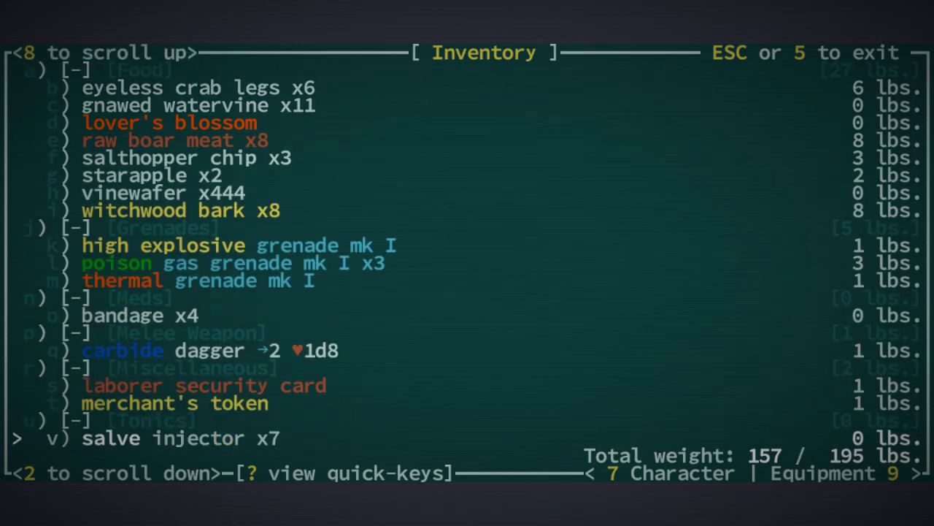
pyautogui.scroll(-3)
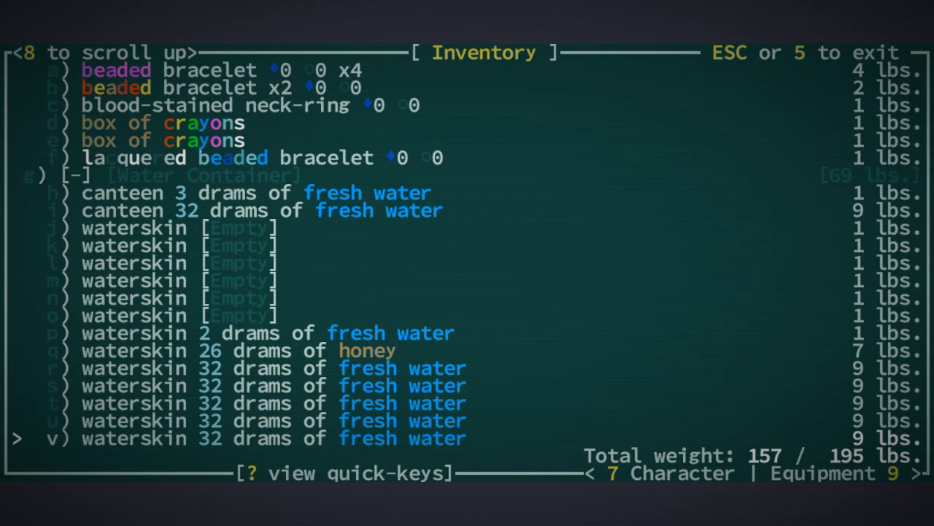
pyautogui.press('Escape')
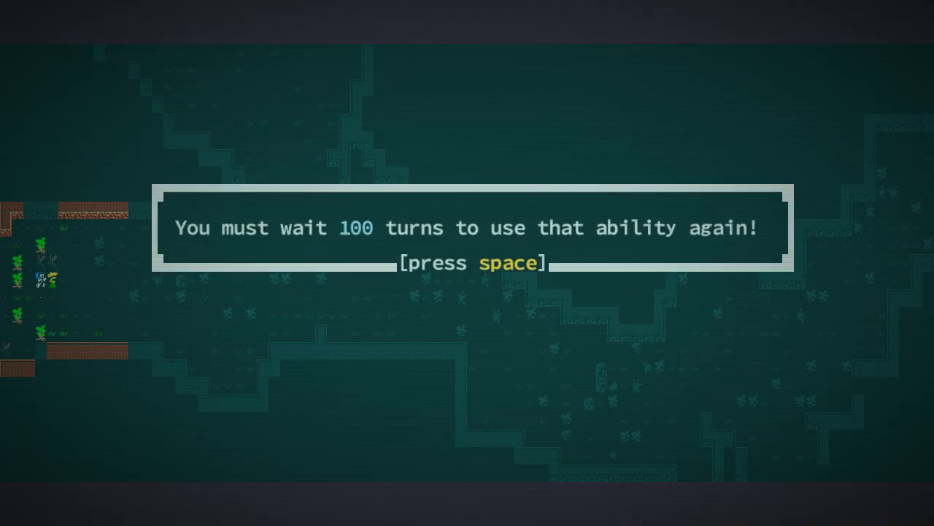
# Dismiss the ability cooldown warning before lasing the snapjaw scavenger
pyautogui.press('space')
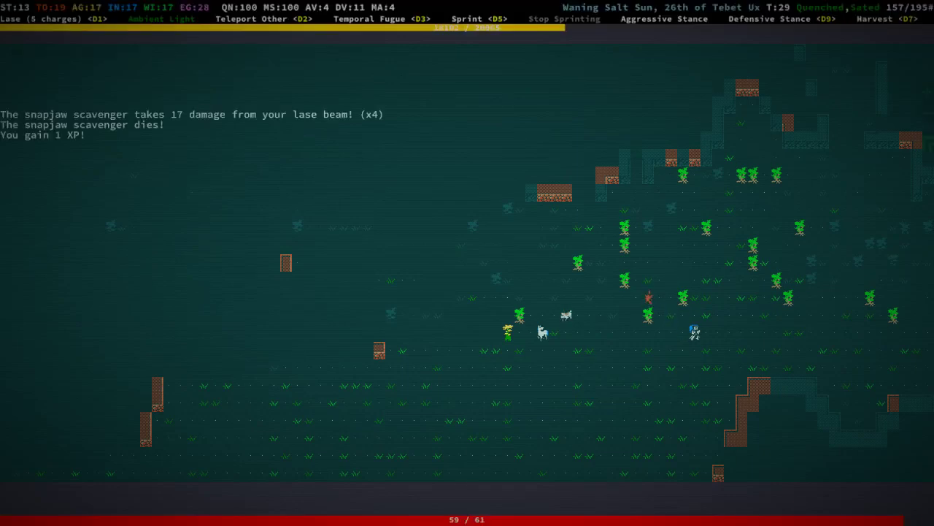
# Walk north across the grassland toward the walled ruins
pyautogui.press('Up')
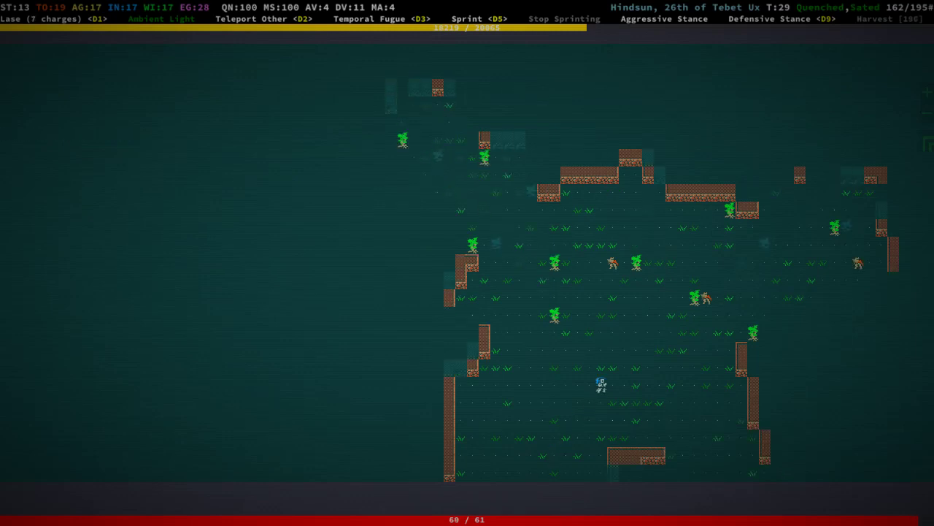
pyautogui.press('i')
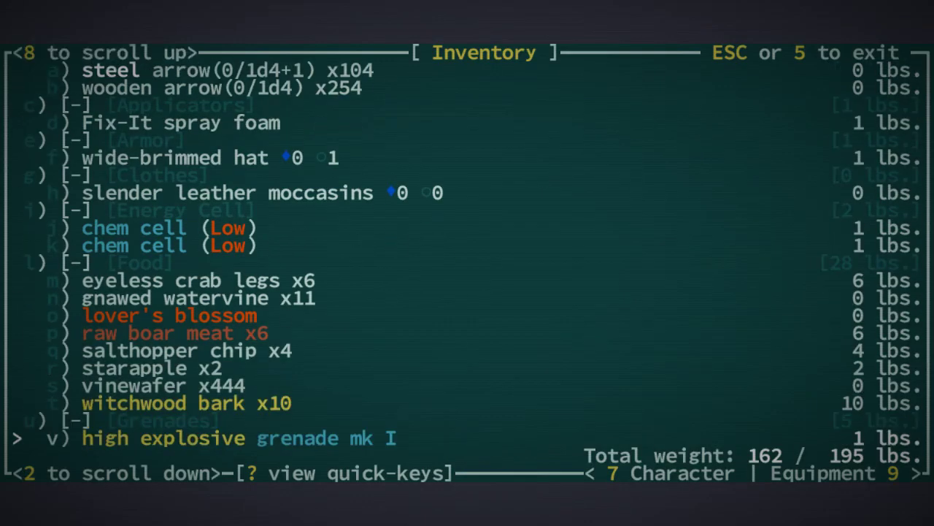
pyautogui.press('Escape')
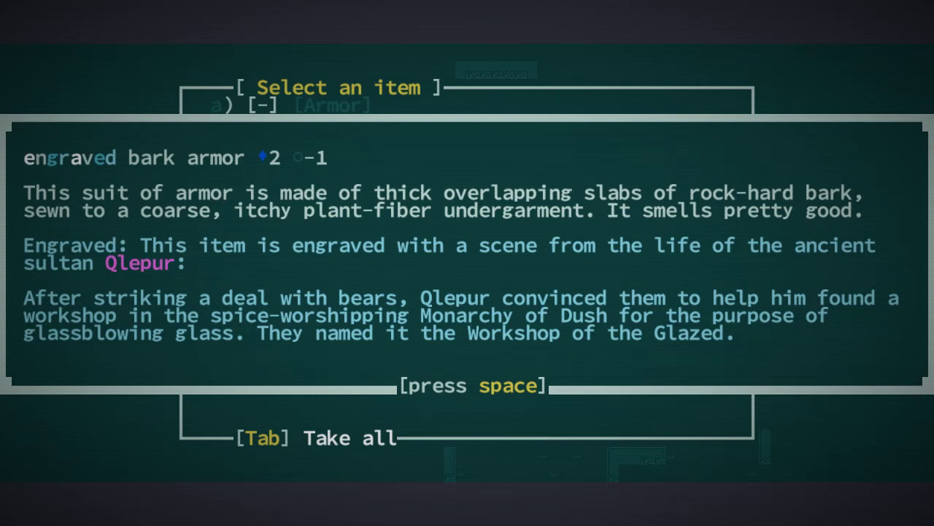
# Close the engraved bark armor description and return to the surface map
pyautogui.press('space')
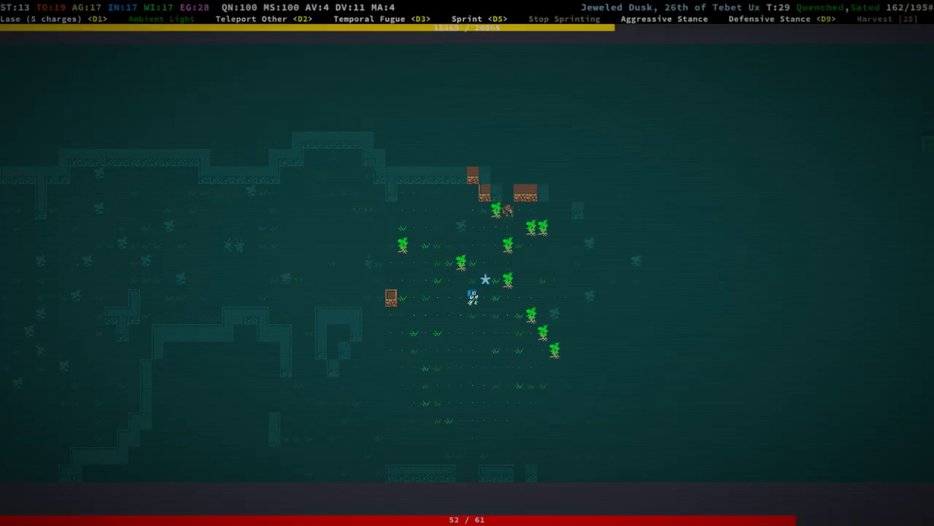
# Move north into the enemies and dismiss the Lase cooldown warning
pyautogui.press('Up')
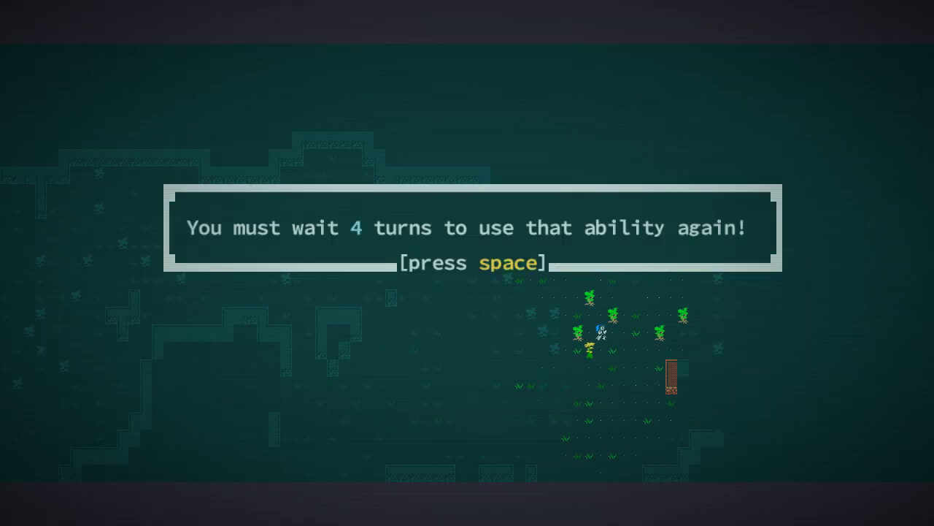
pyautogui.press('space')
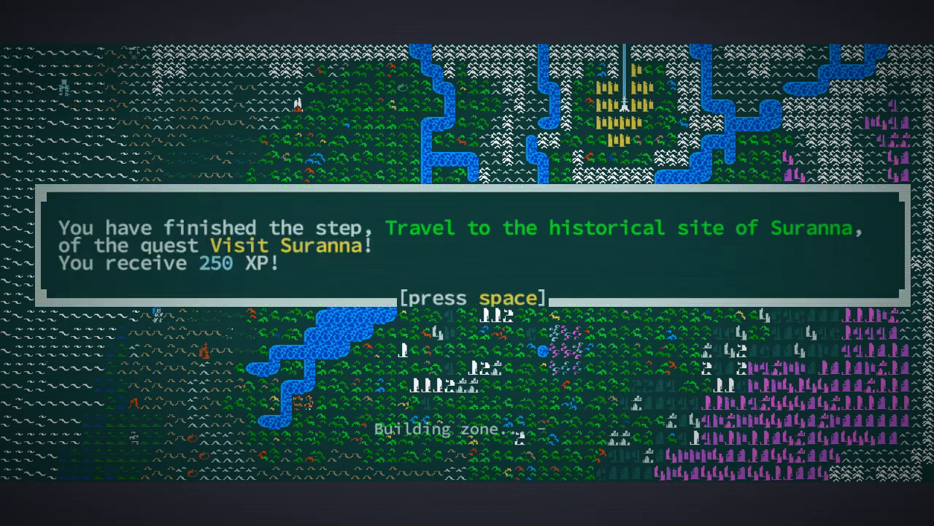
# Dismiss the Visit Suranna quest step completion notice worth 250 XP
pyautogui.press('space')
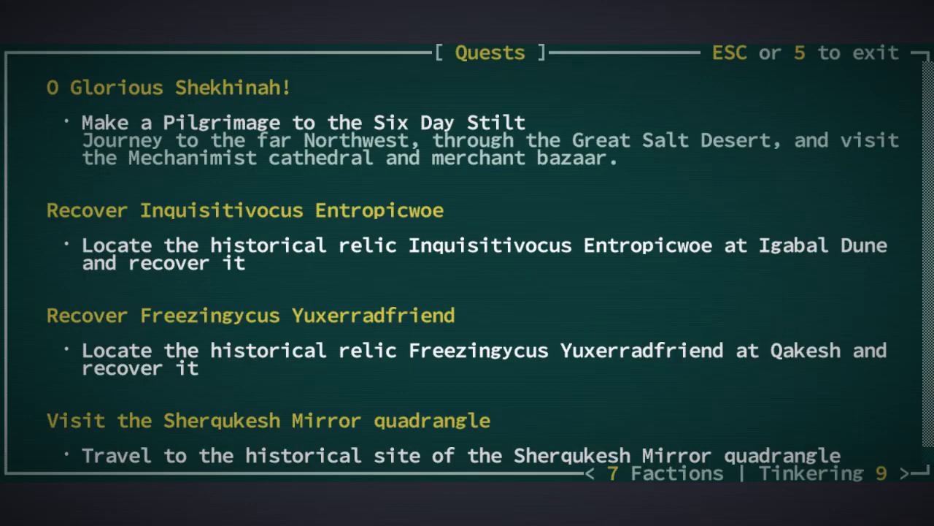
# Scroll through the quest log entries and close the Quests screen
pyautogui.scroll(-3)
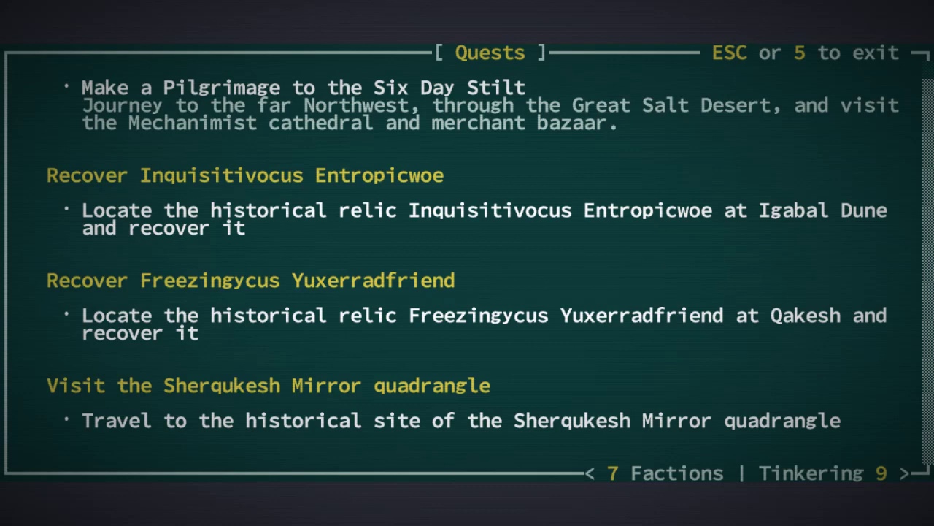
pyautogui.press('Escape')
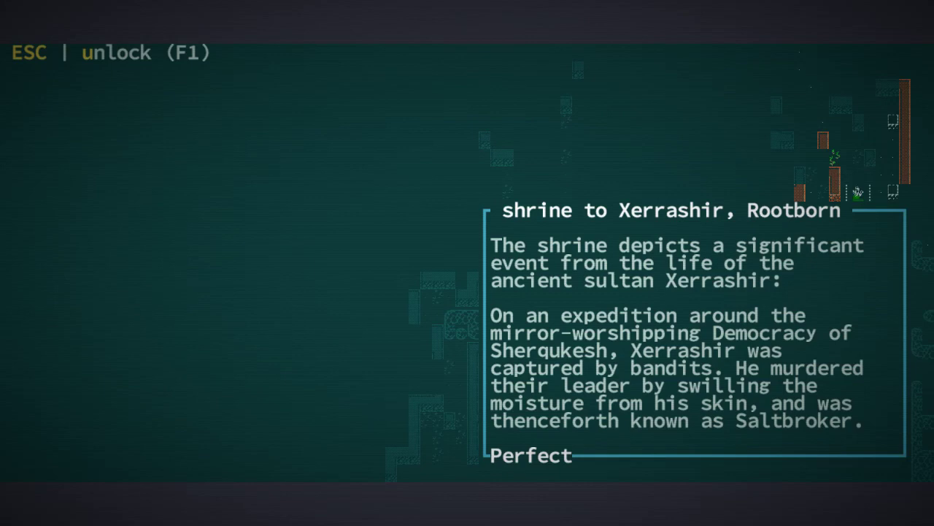
# Close the shrine to Xerrashir, Rootborn description after reading it
pyautogui.press('Escape')
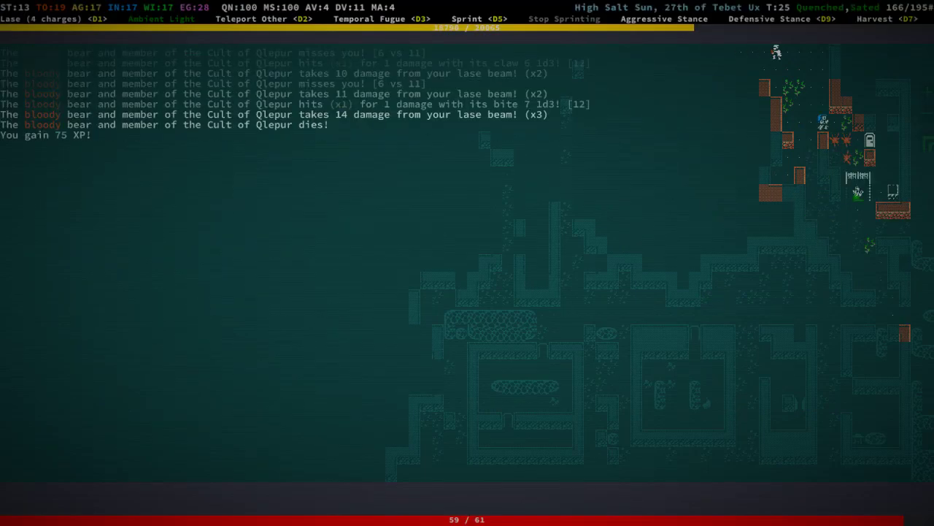
# Fire the lase beam at the bloody bear of the Cult of Qlepur, killing it for 75 XP
pyautogui.press('D1')
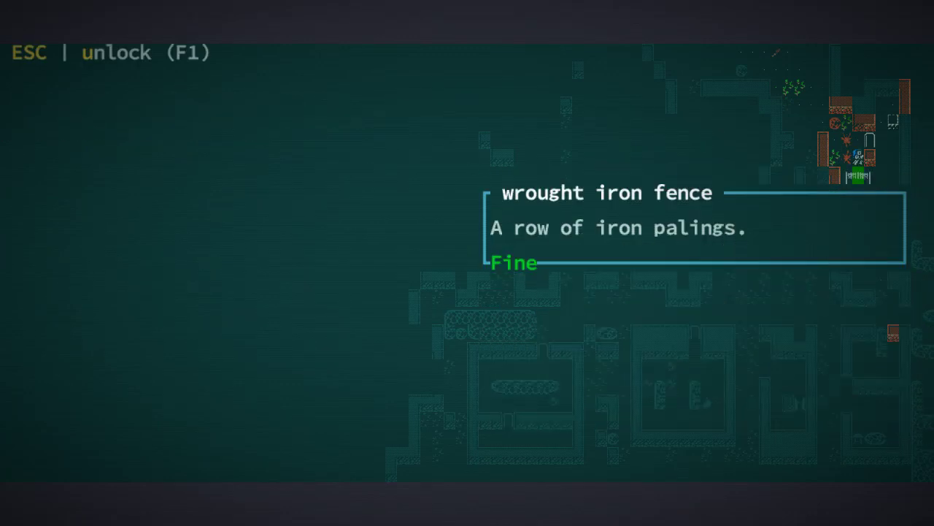
# Leave the fence inspection and head west through the ruined brick walls
pyautogui.click(514, 263)
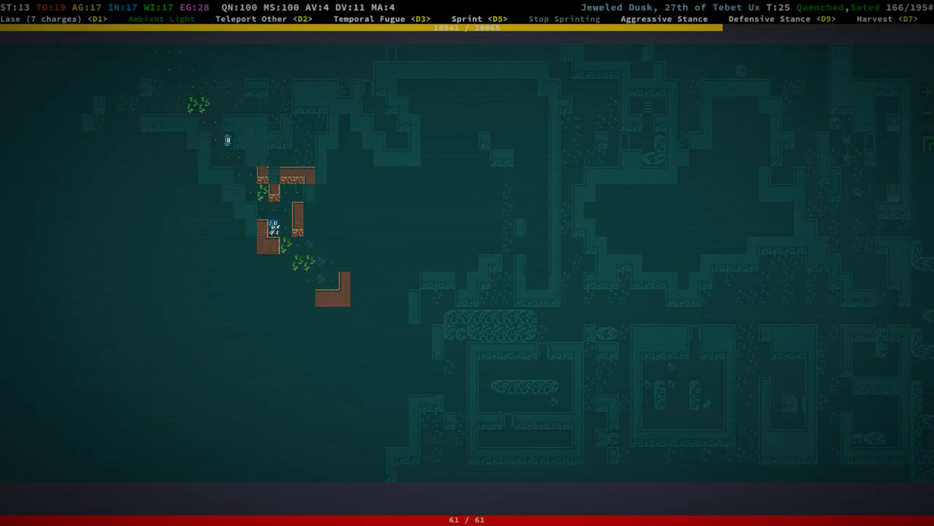
# Walk across the surface ruins past the stairs up into The Shallows
pyautogui.press('Down')
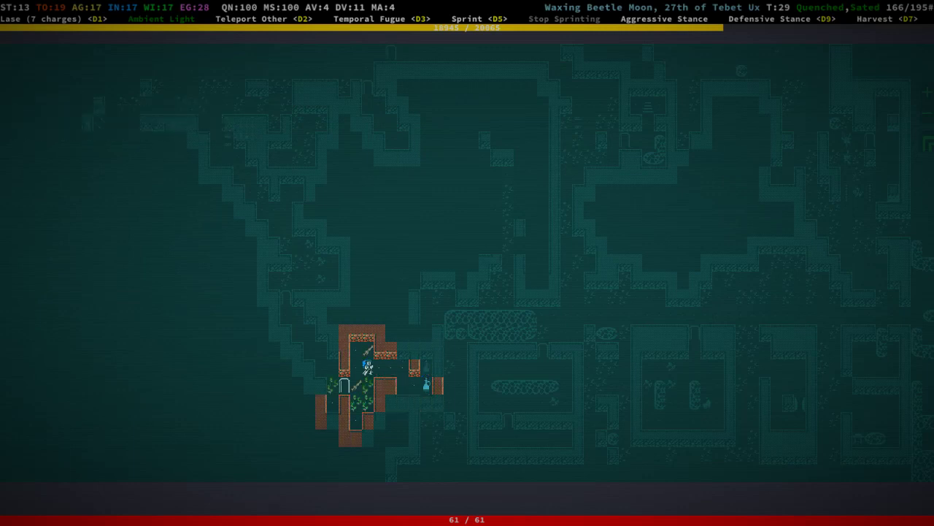
pyautogui.press('up')
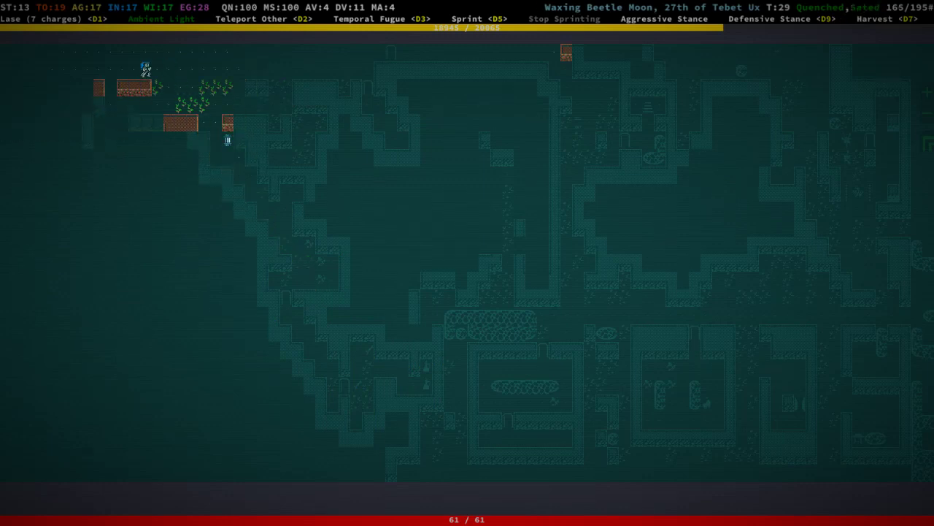
pyautogui.press('up')
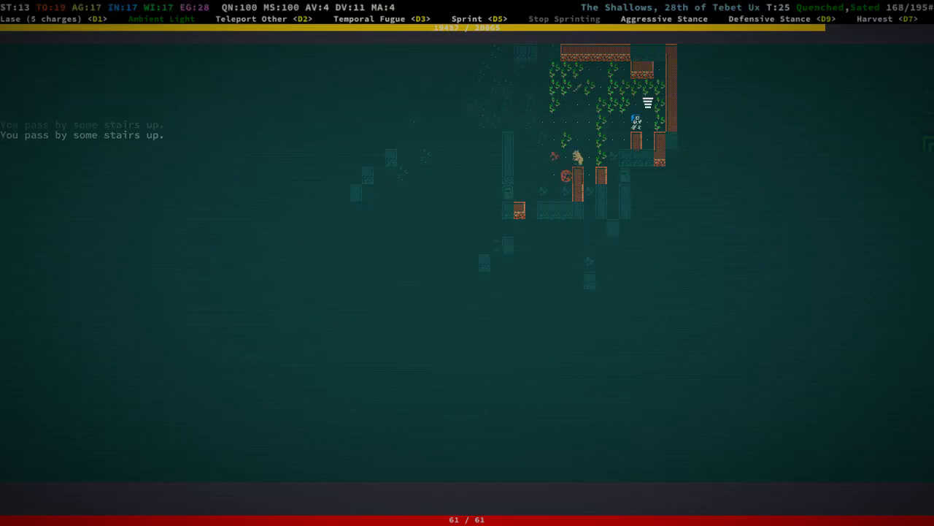
# Walk into the bookshelf and get the book Priam Discovered and Transcribed
pyautogui.press('d1')
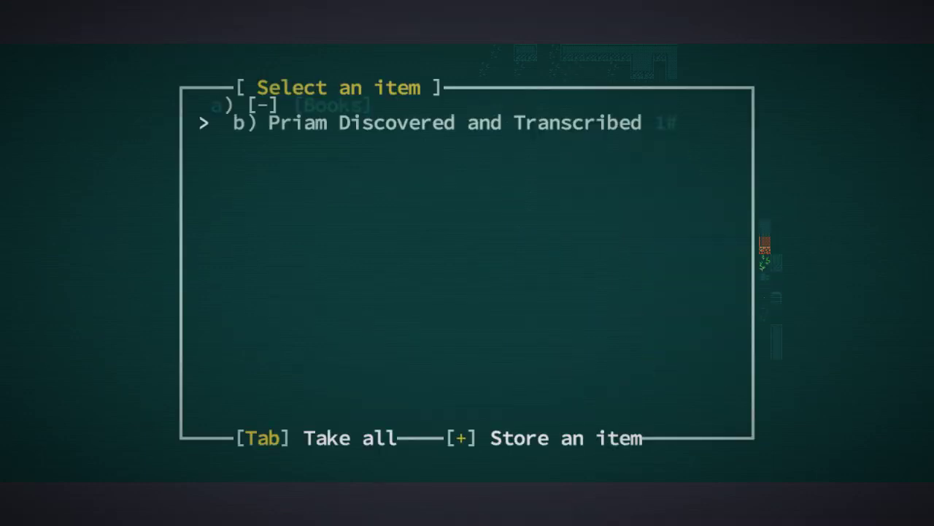
pyautogui.click(454, 122)
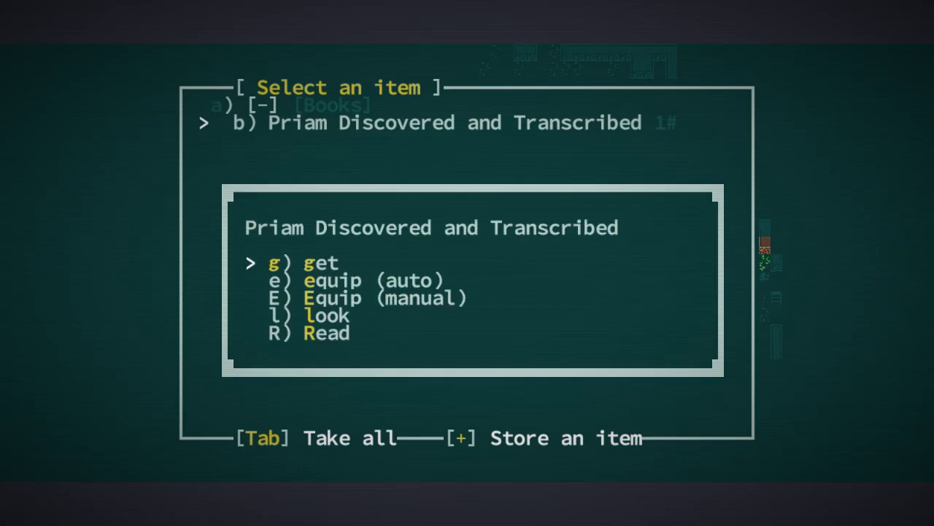
pyautogui.press('g')
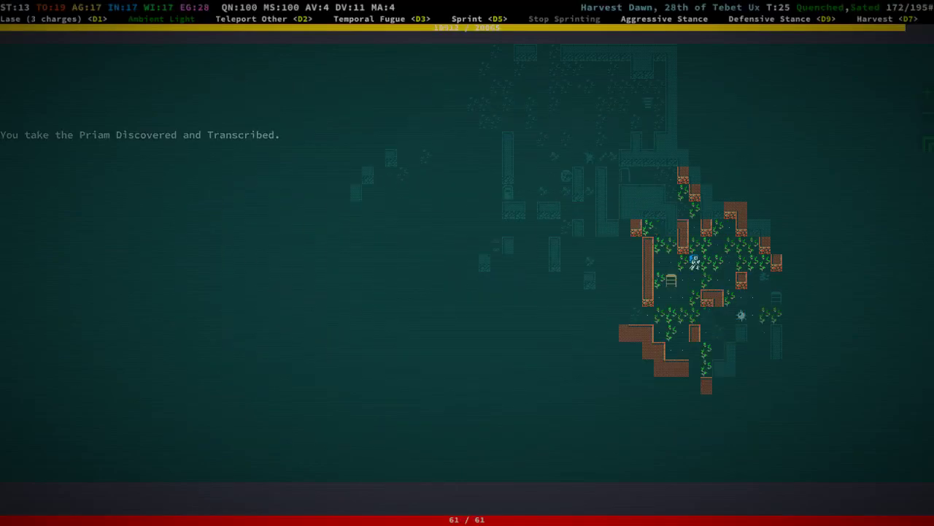